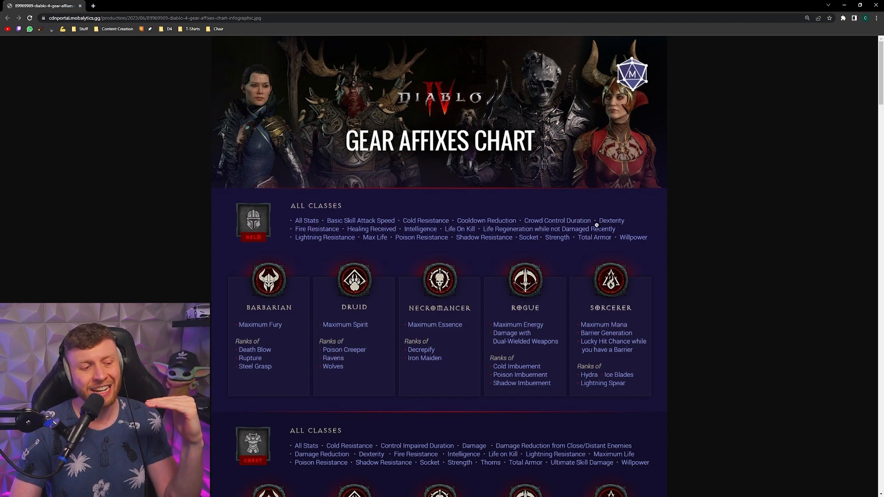
mouse_move(343, 366)
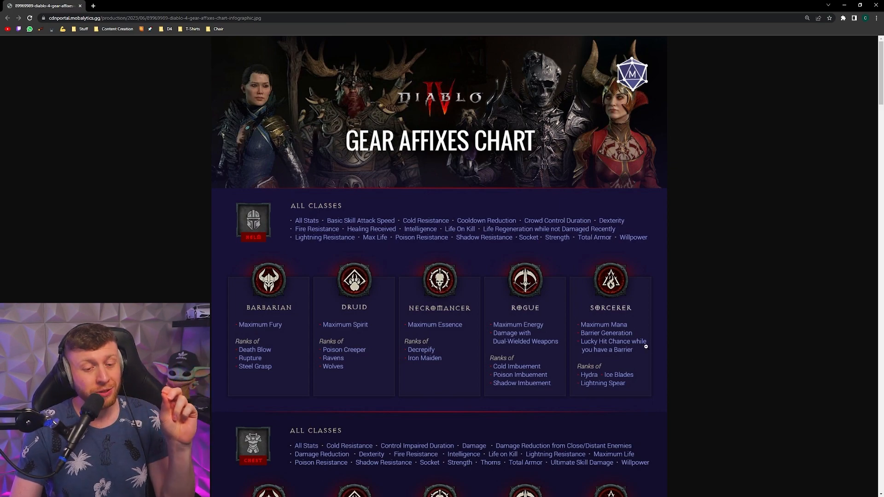
mouse_move(770, 214)
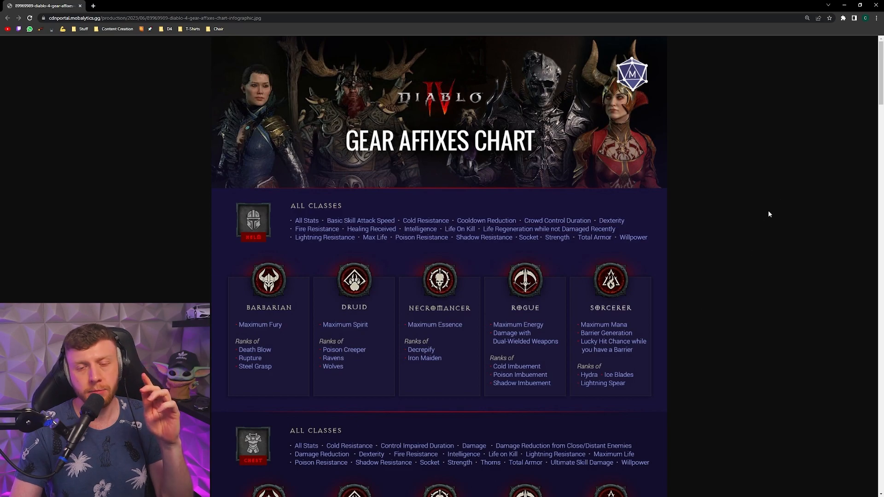
Scroll the Gear Affixes Chart down to the Rings implicit and class-specific affix section.
scroll(down, 3)
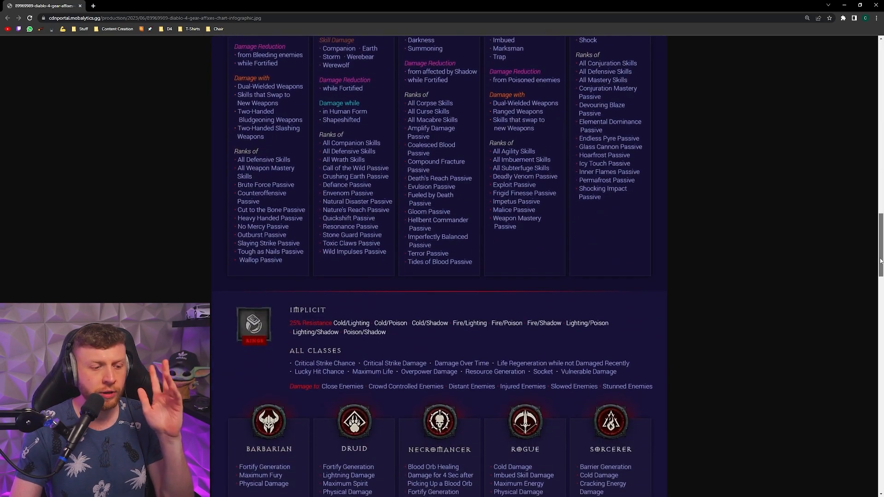
scroll(down, 3)
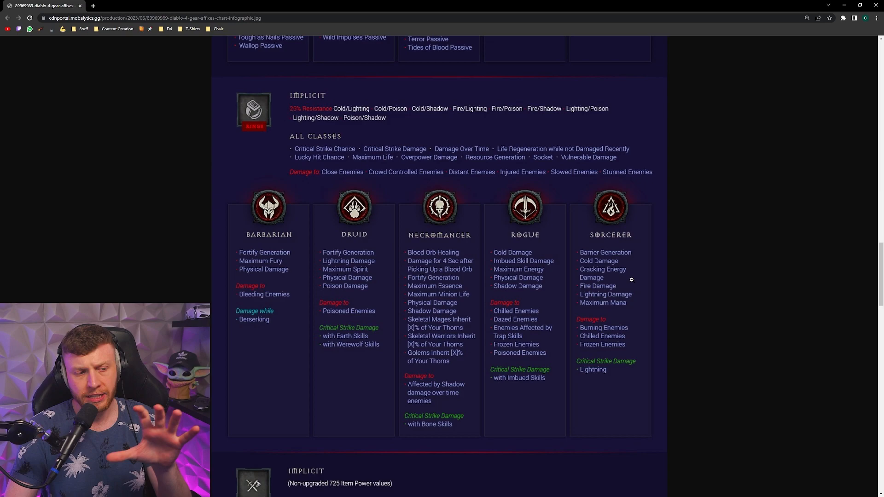
mouse_move(646, 278)
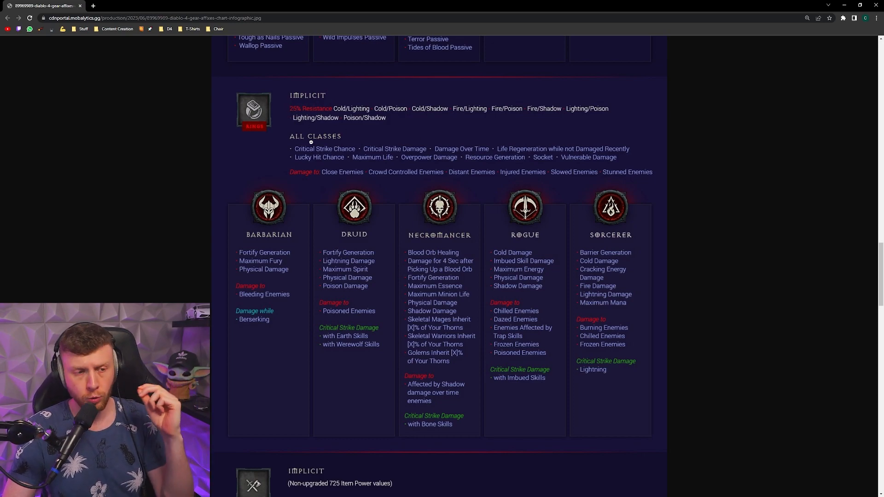
mouse_move(542, 180)
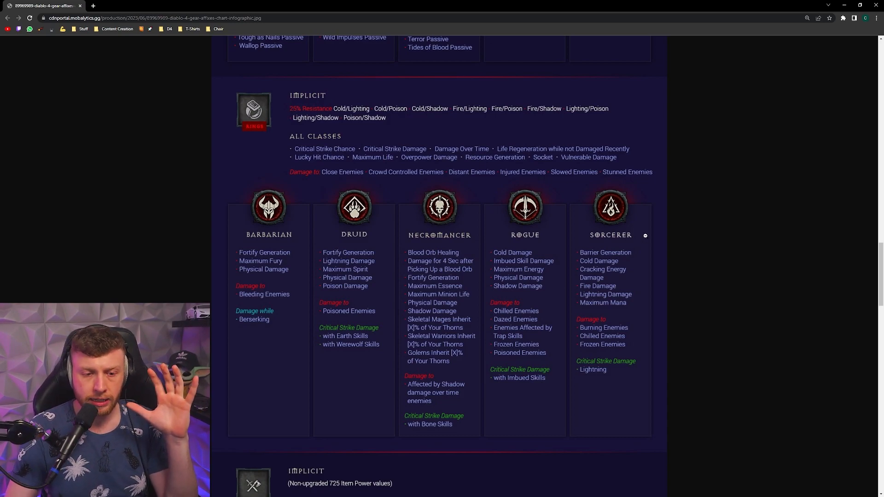
mouse_move(607, 378)
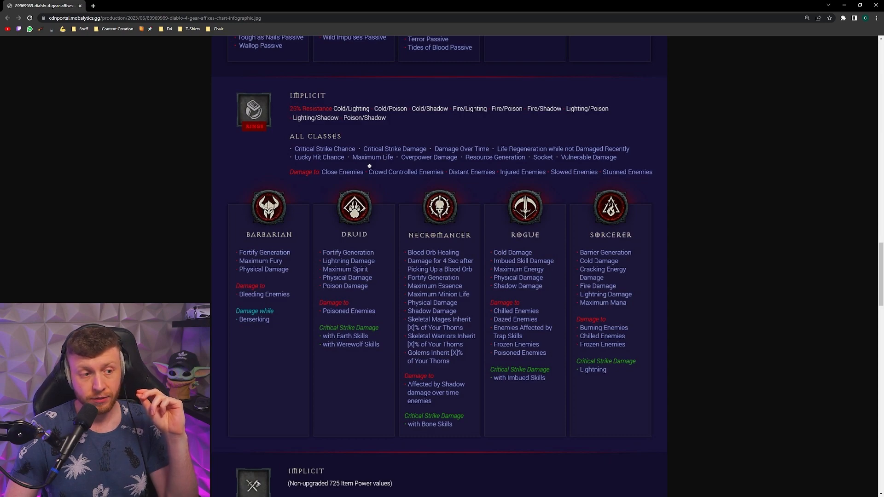
mouse_move(678, 163)
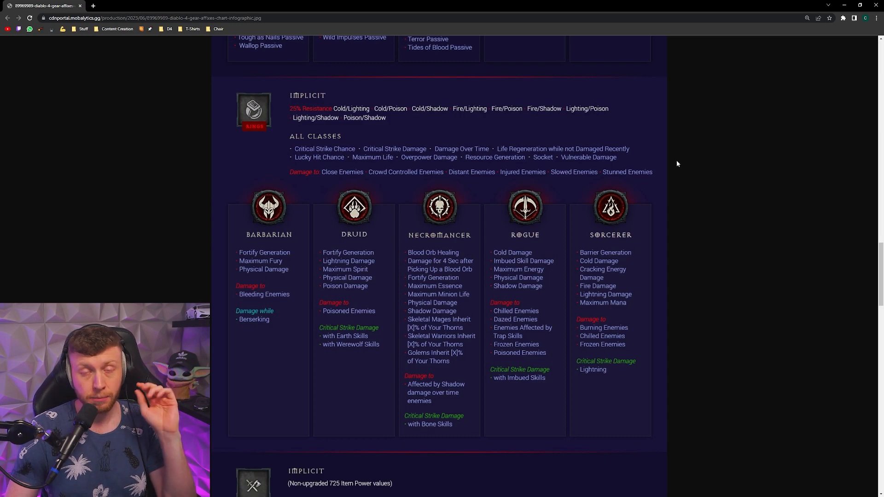
mouse_move(648, 309)
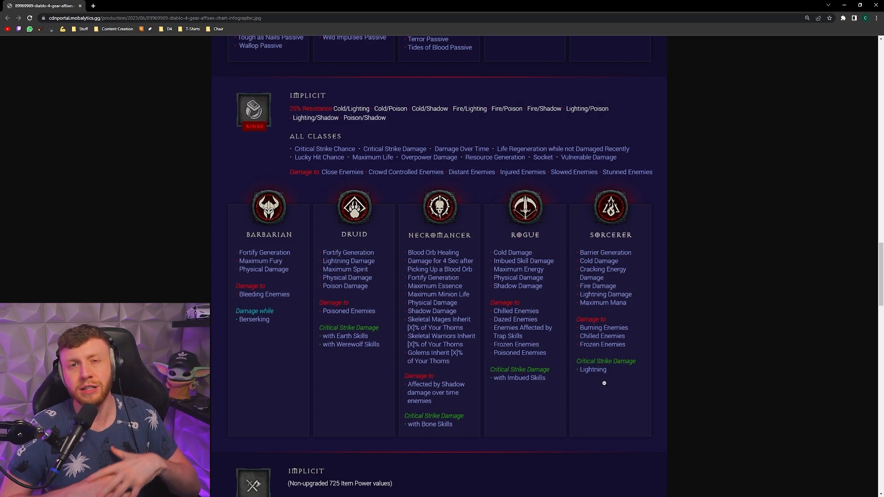
mouse_move(609, 357)
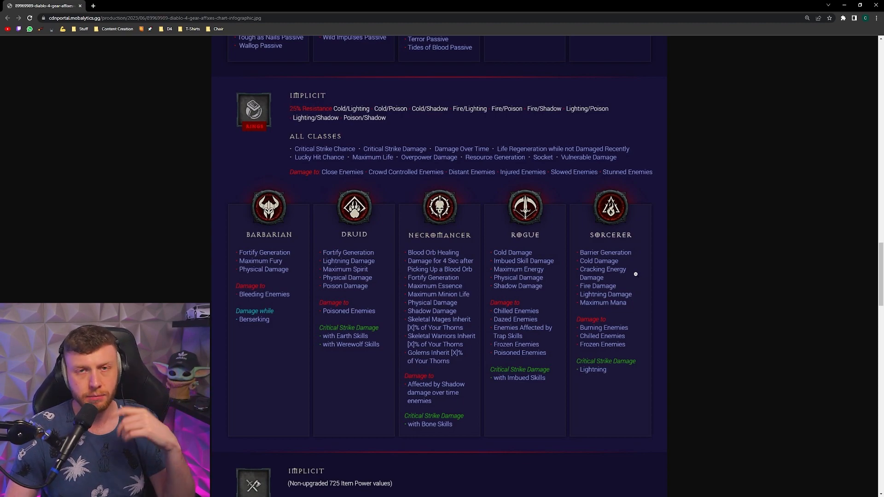
mouse_move(651, 258)
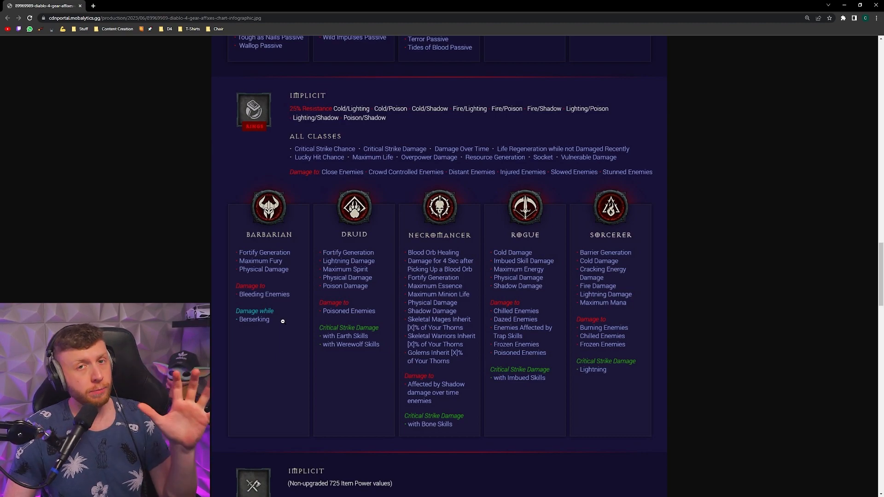
mouse_move(326, 168)
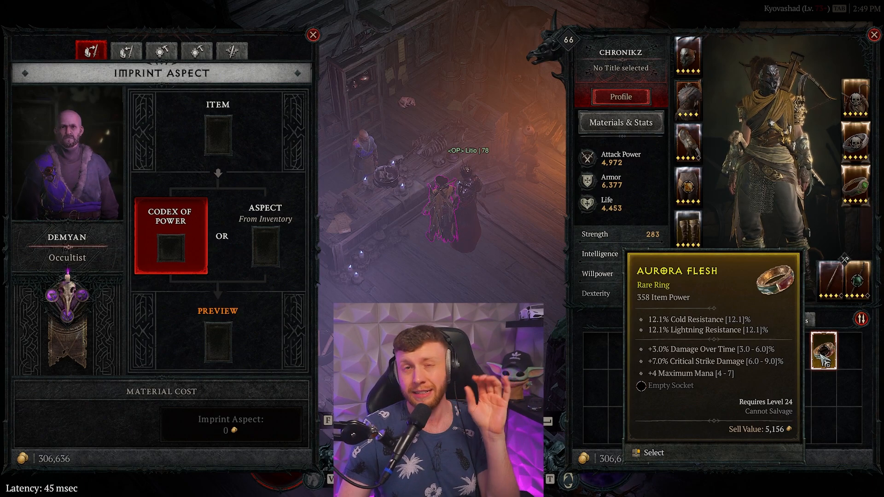
Place the Aurora Flesh ring and pay to reroll its +4 Maximum Mana affix.
click(231, 52)
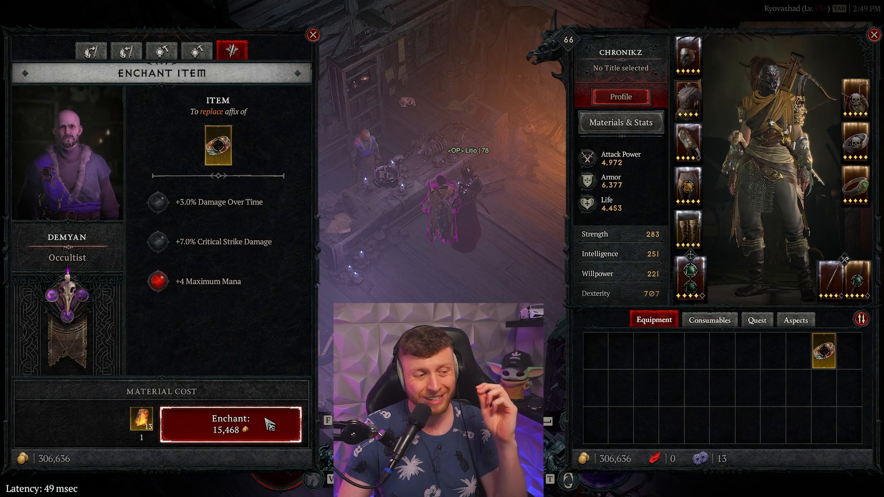
click(231, 425)
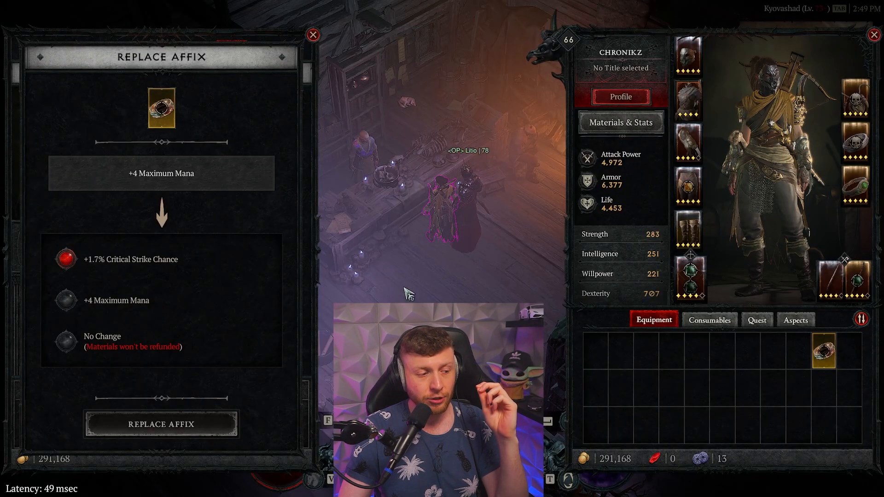
mouse_move(66, 266)
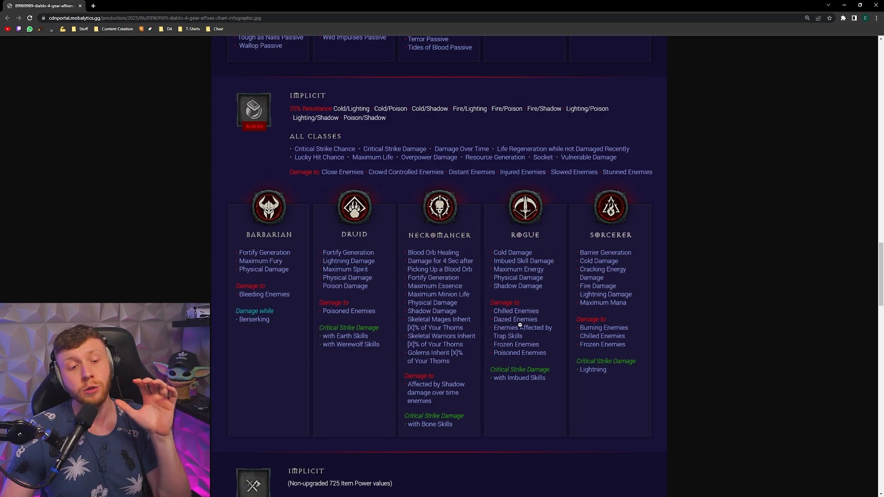
scroll(down, 3)
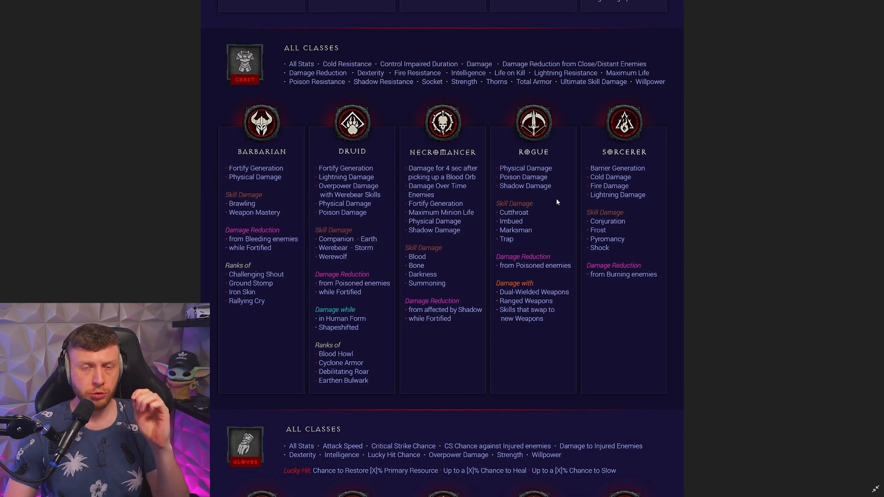
mouse_move(313, 94)
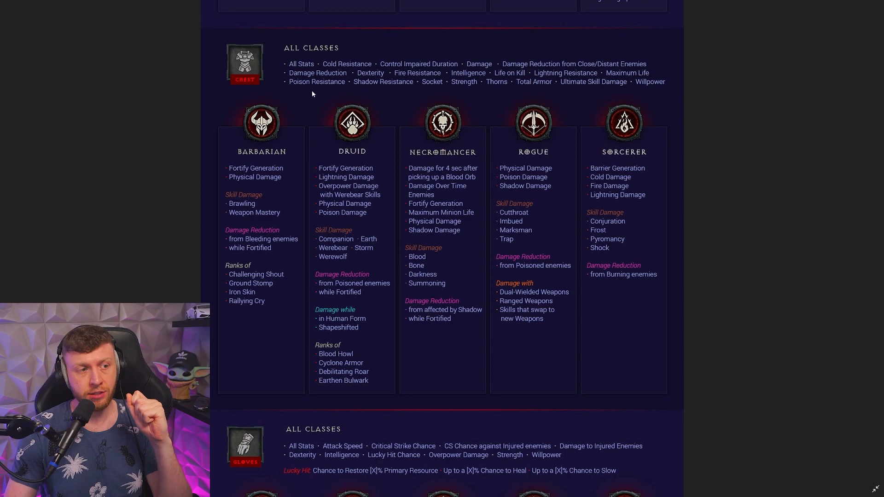
mouse_move(507, 97)
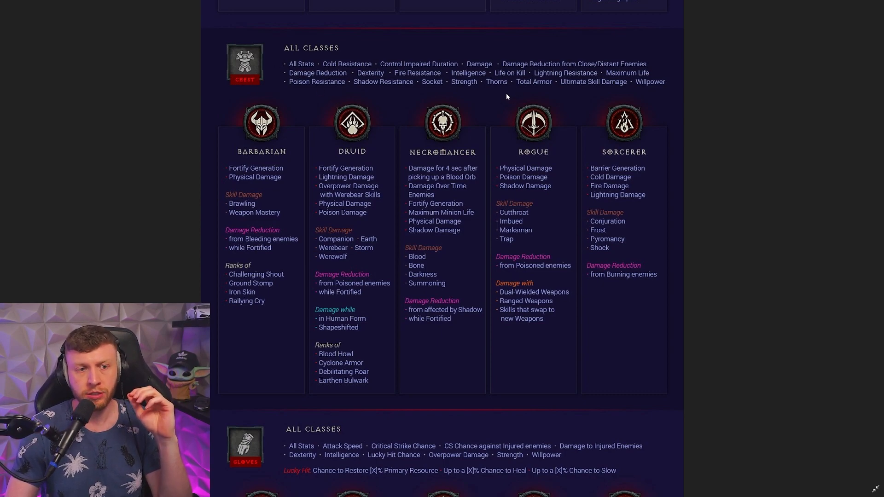
mouse_move(449, 81)
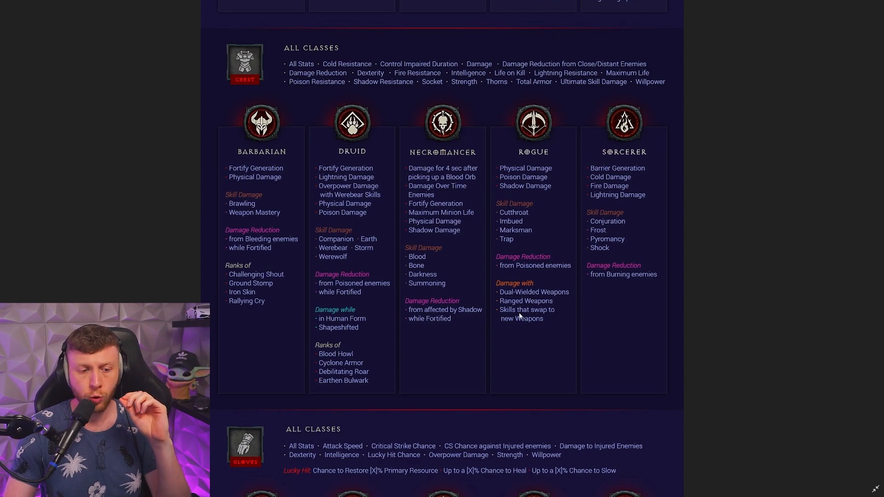
mouse_move(566, 297)
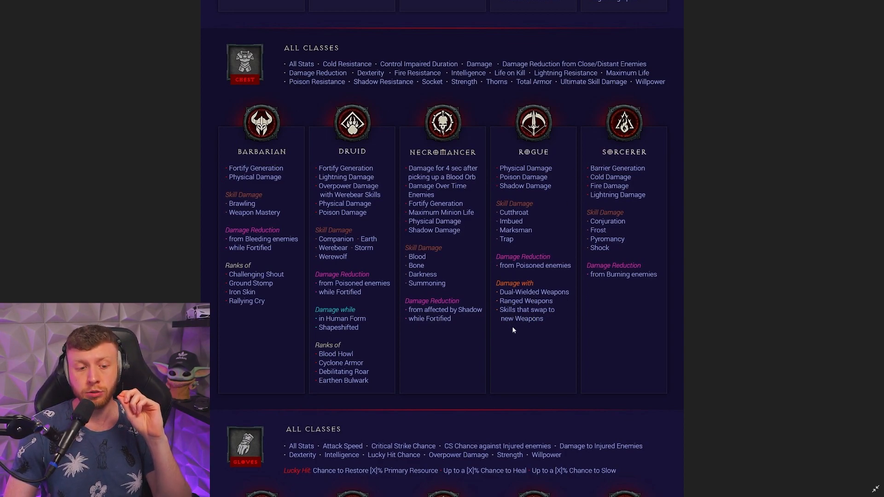
mouse_move(534, 333)
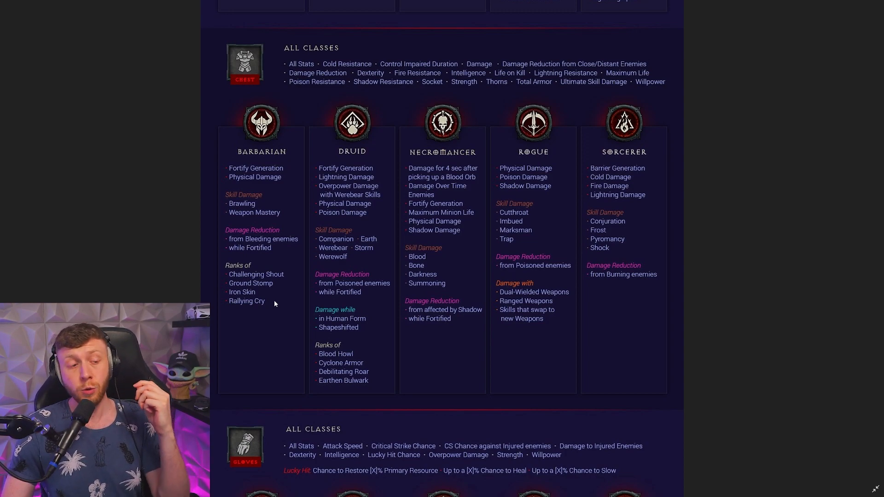
mouse_move(273, 231)
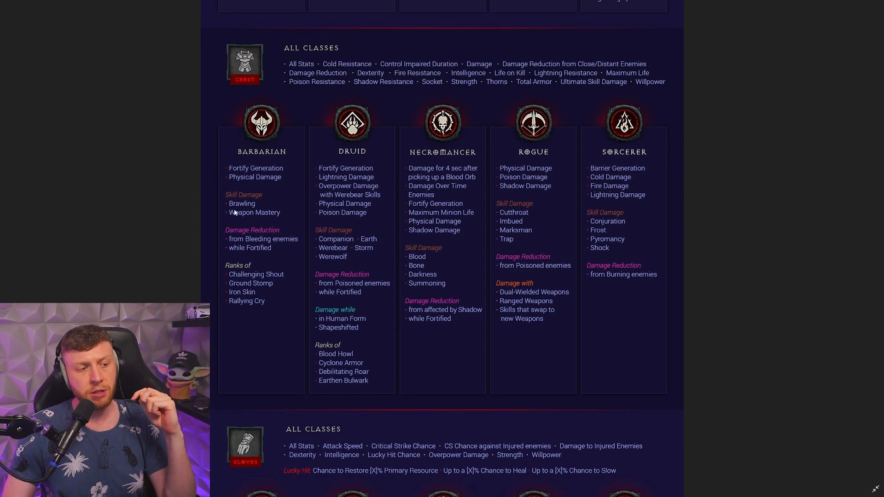
mouse_move(278, 219)
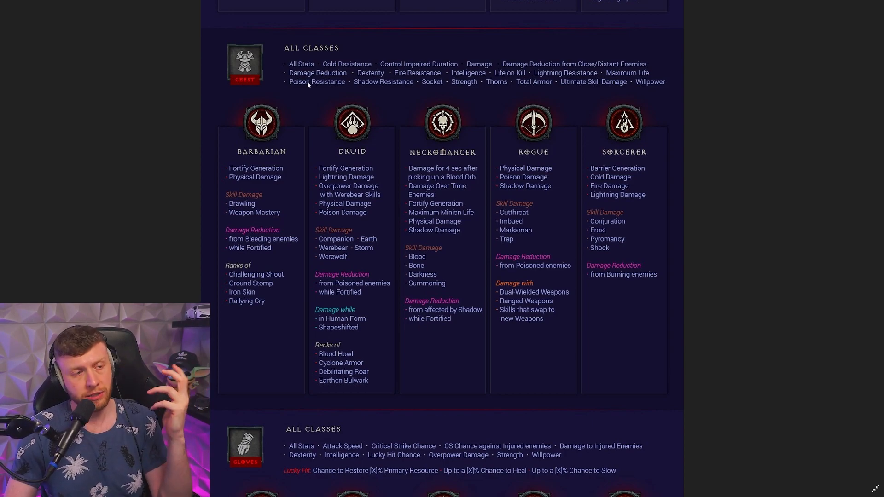
mouse_move(236, 85)
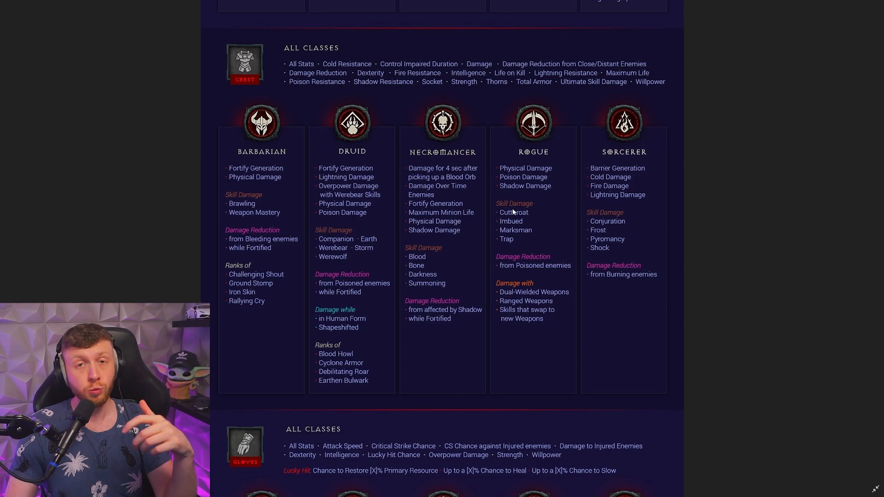
scroll(down, 3)
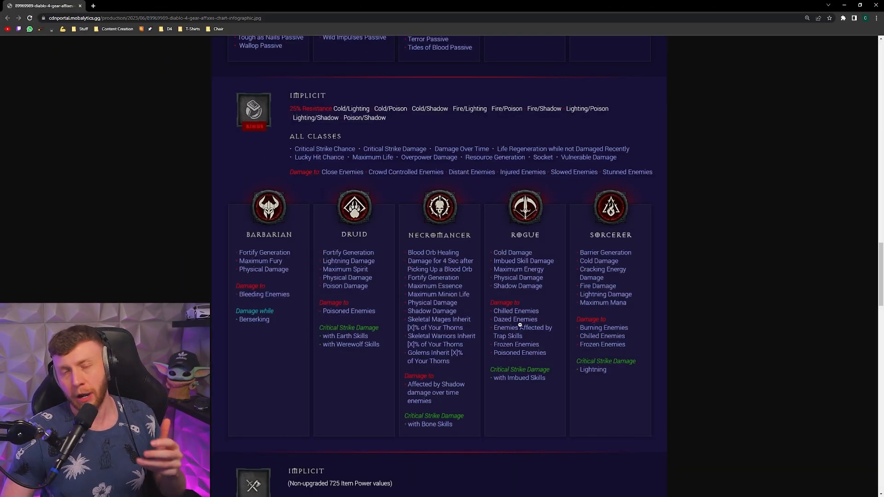